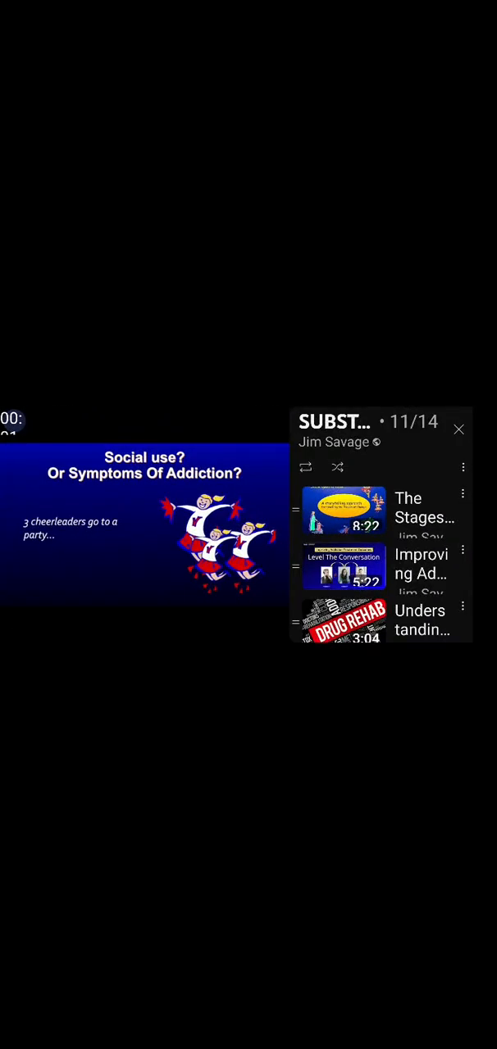
Close the playlist panel so the 'Social use? Or Symptoms Of Addiction?' slide video fills the width
left_click(459, 430)
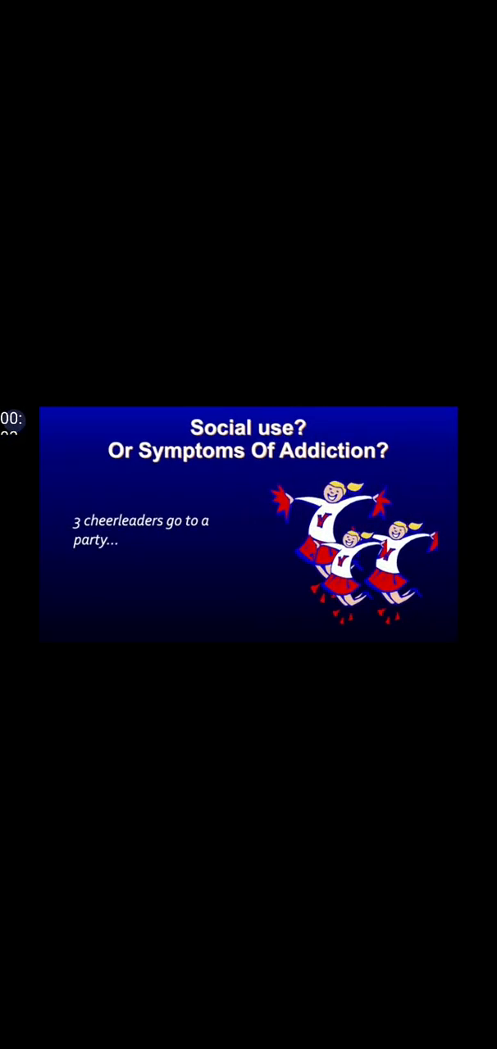